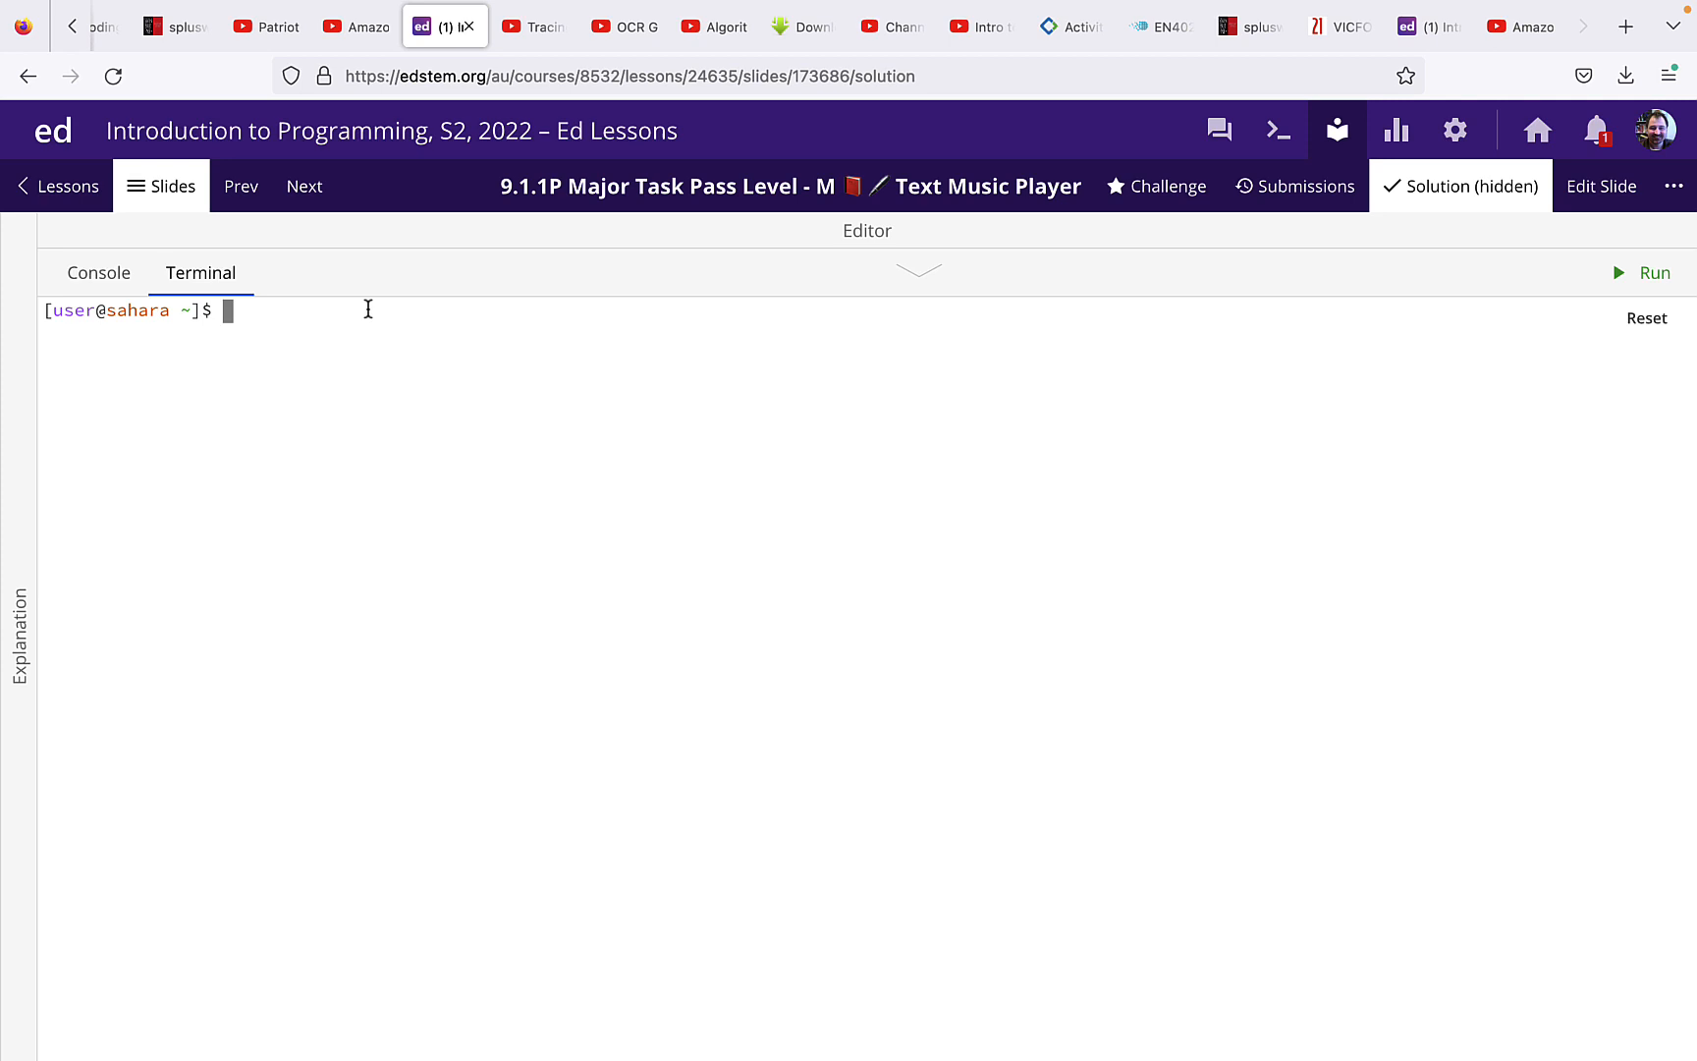
Run 'ruby music_player_answer.rb' in the Ed terminal to launch the music player.
type("ruby music_player_answer.rb")
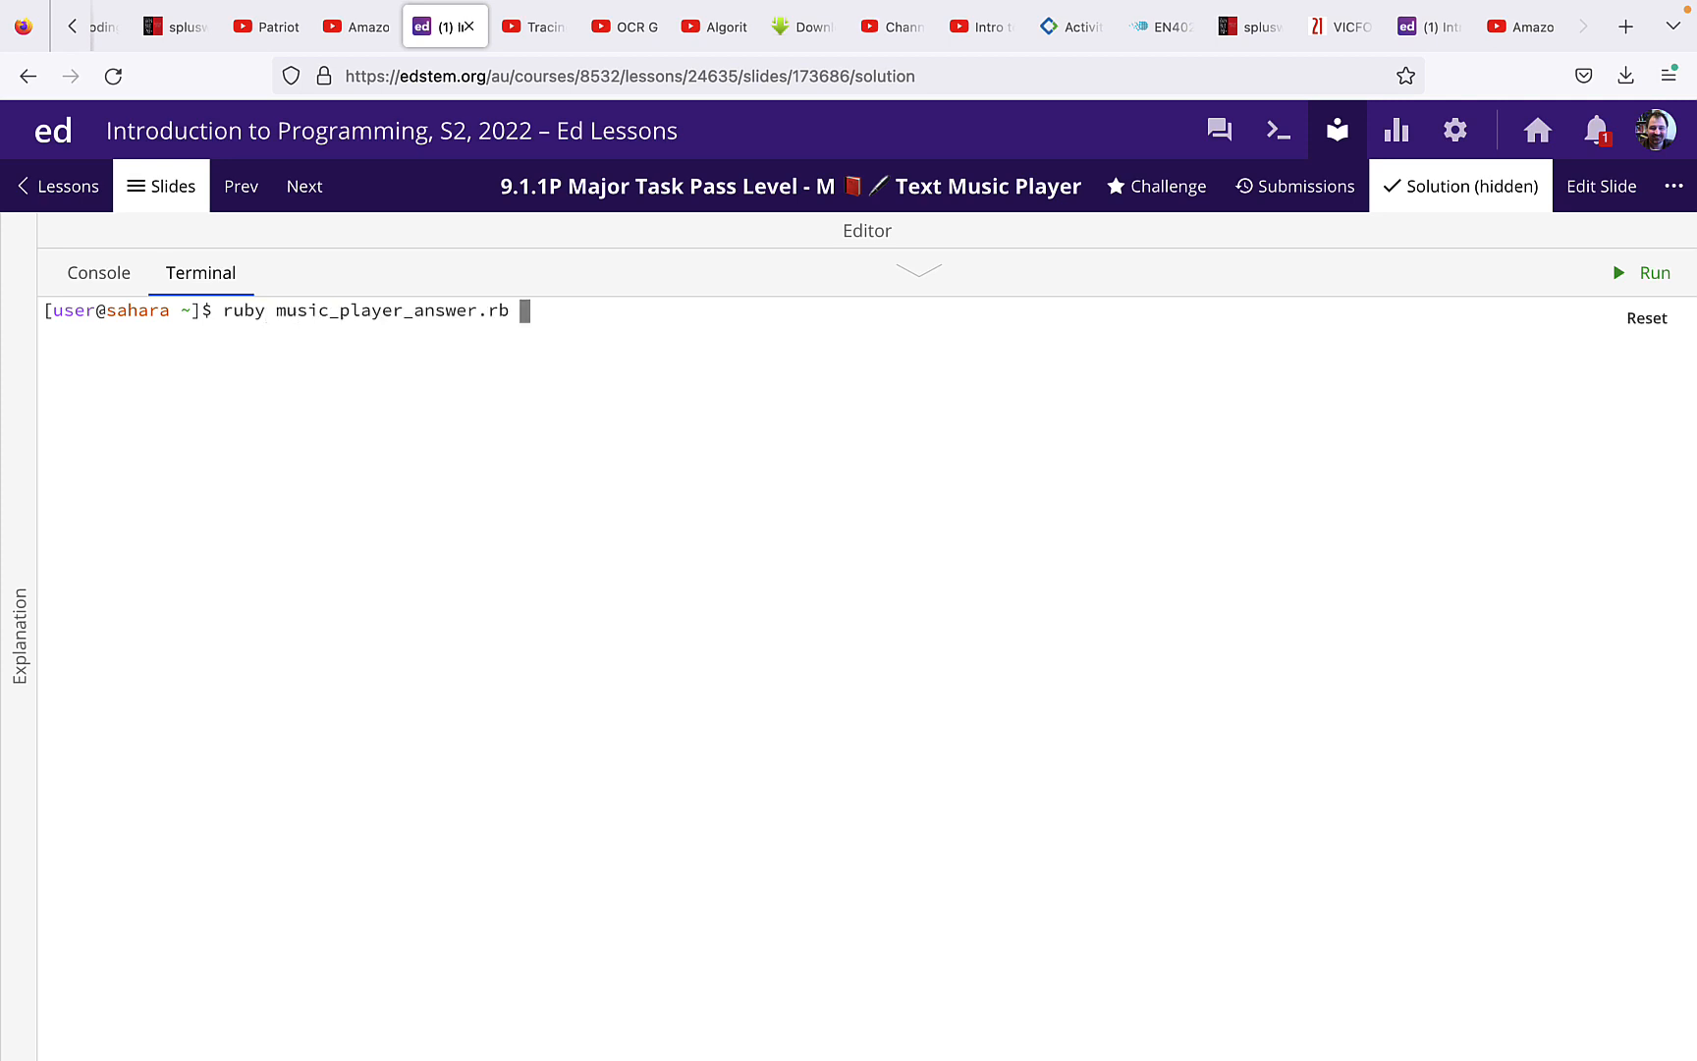
left_click(1655, 272)
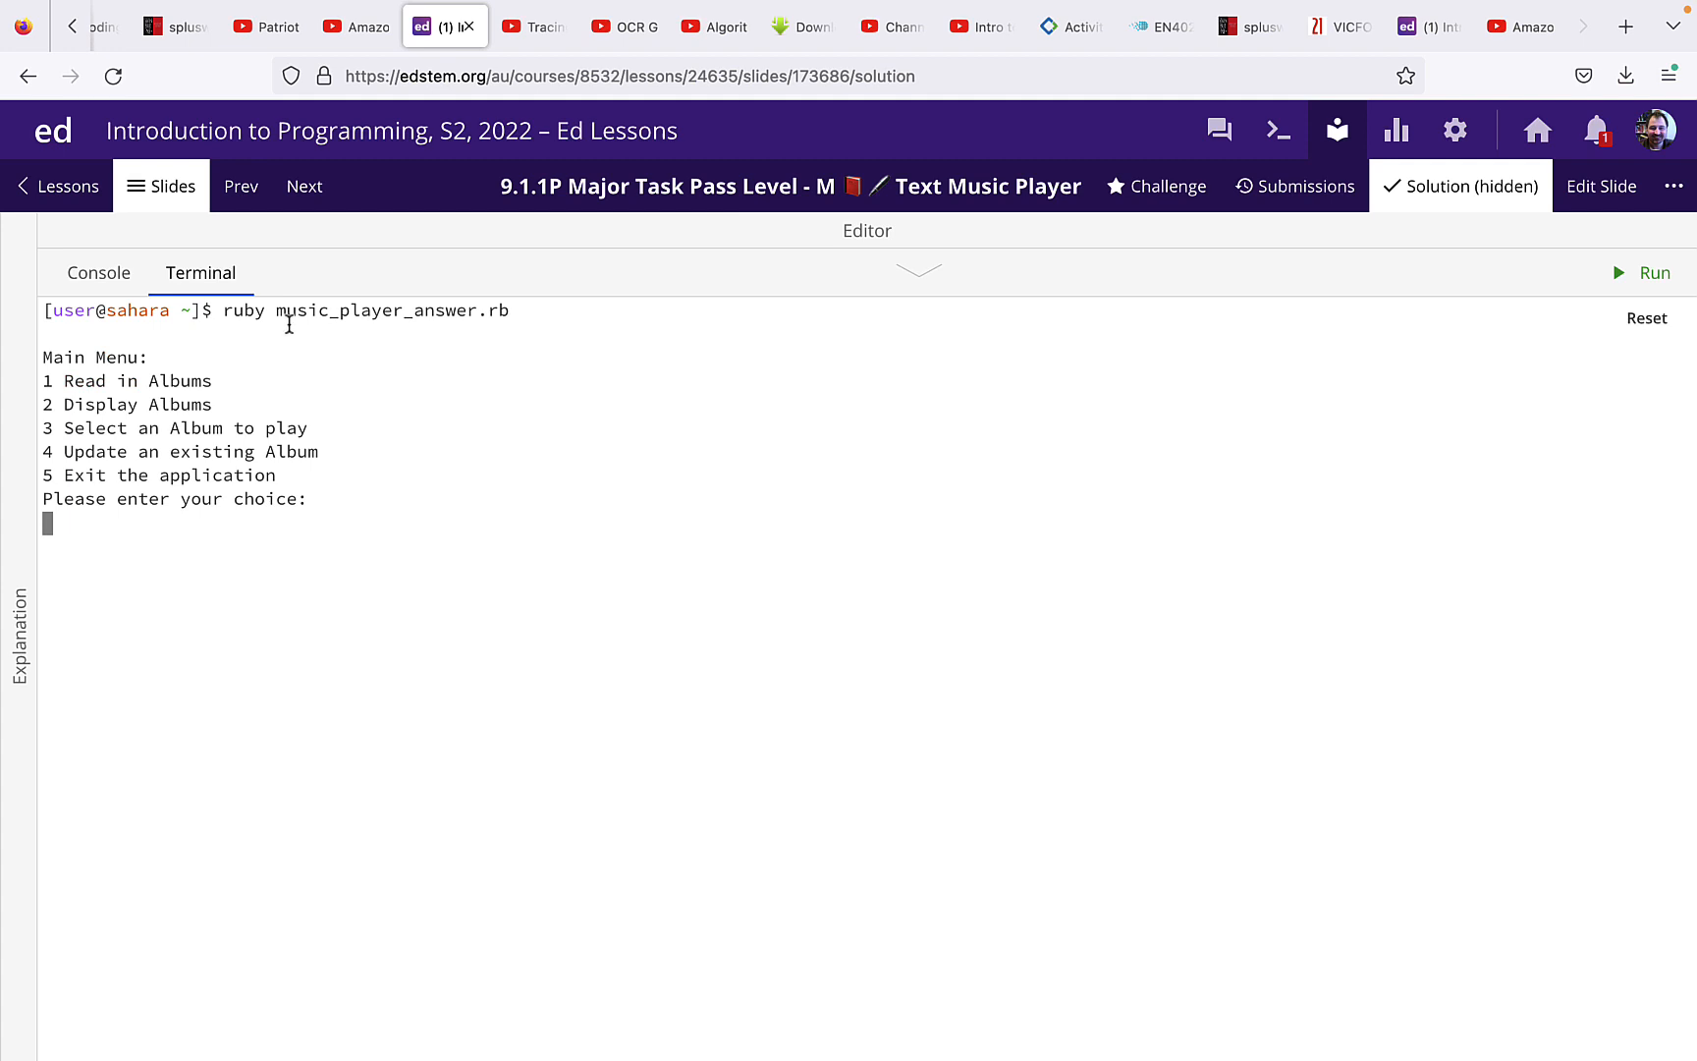
mouse_move(60, 445)
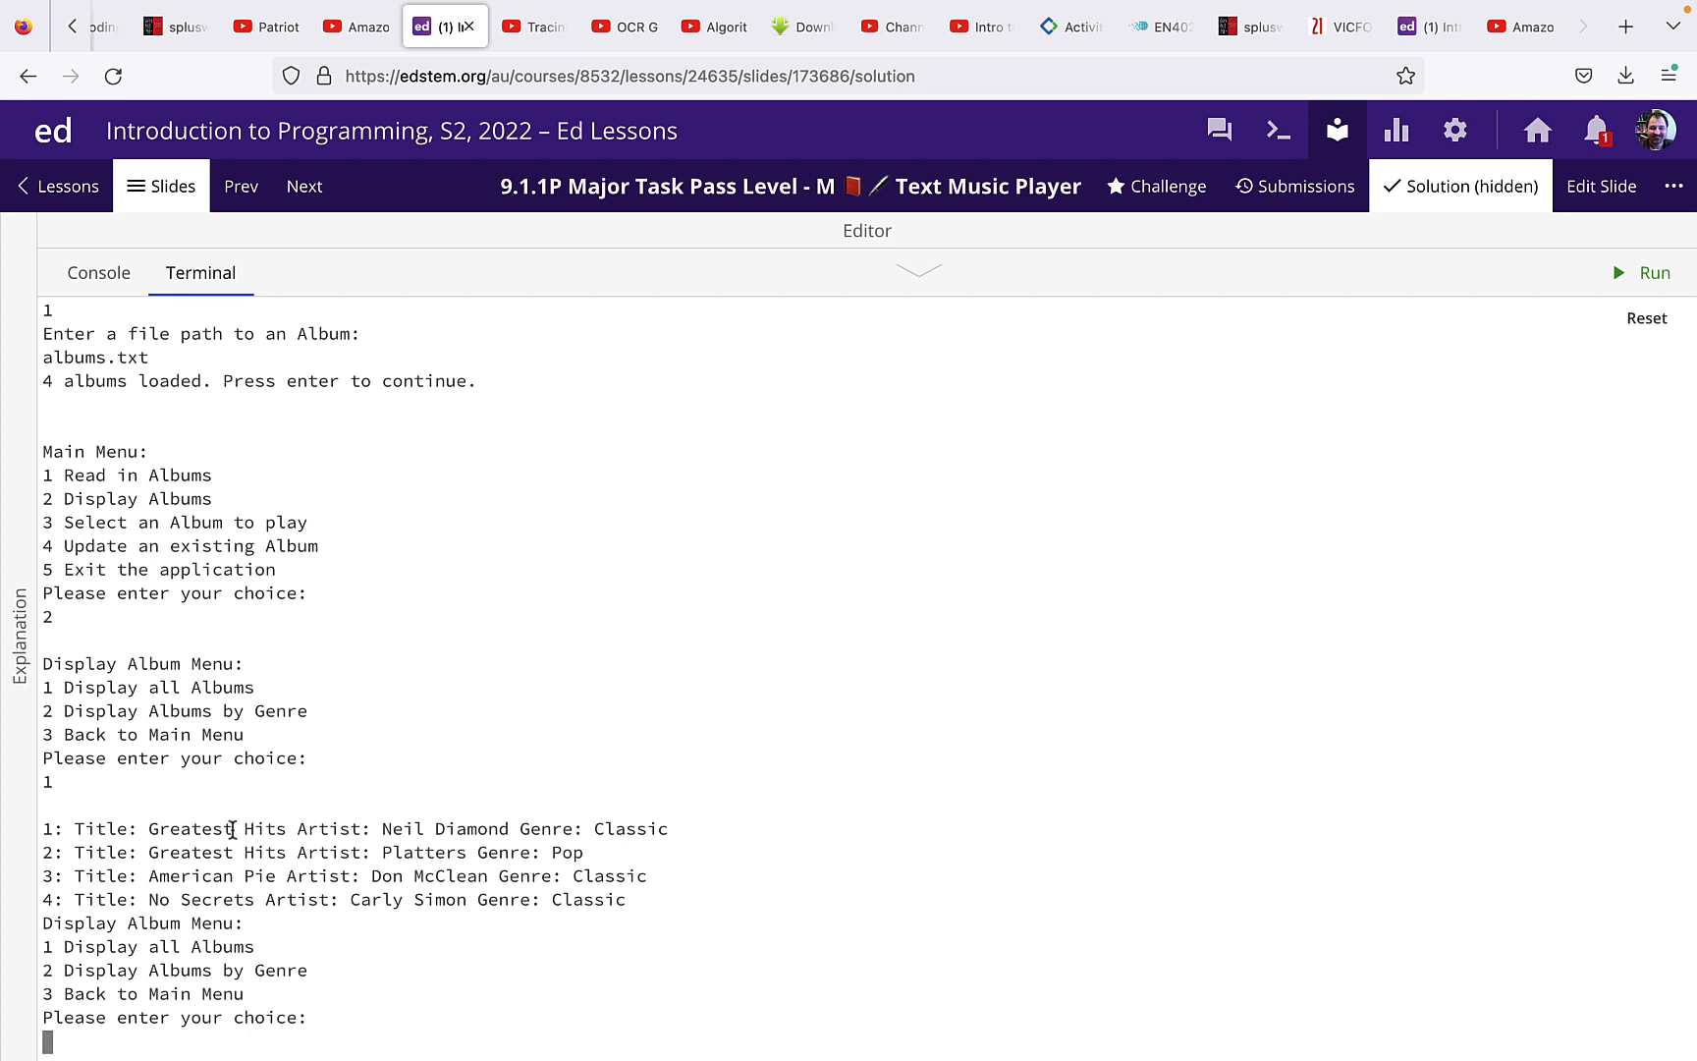
mouse_move(321, 820)
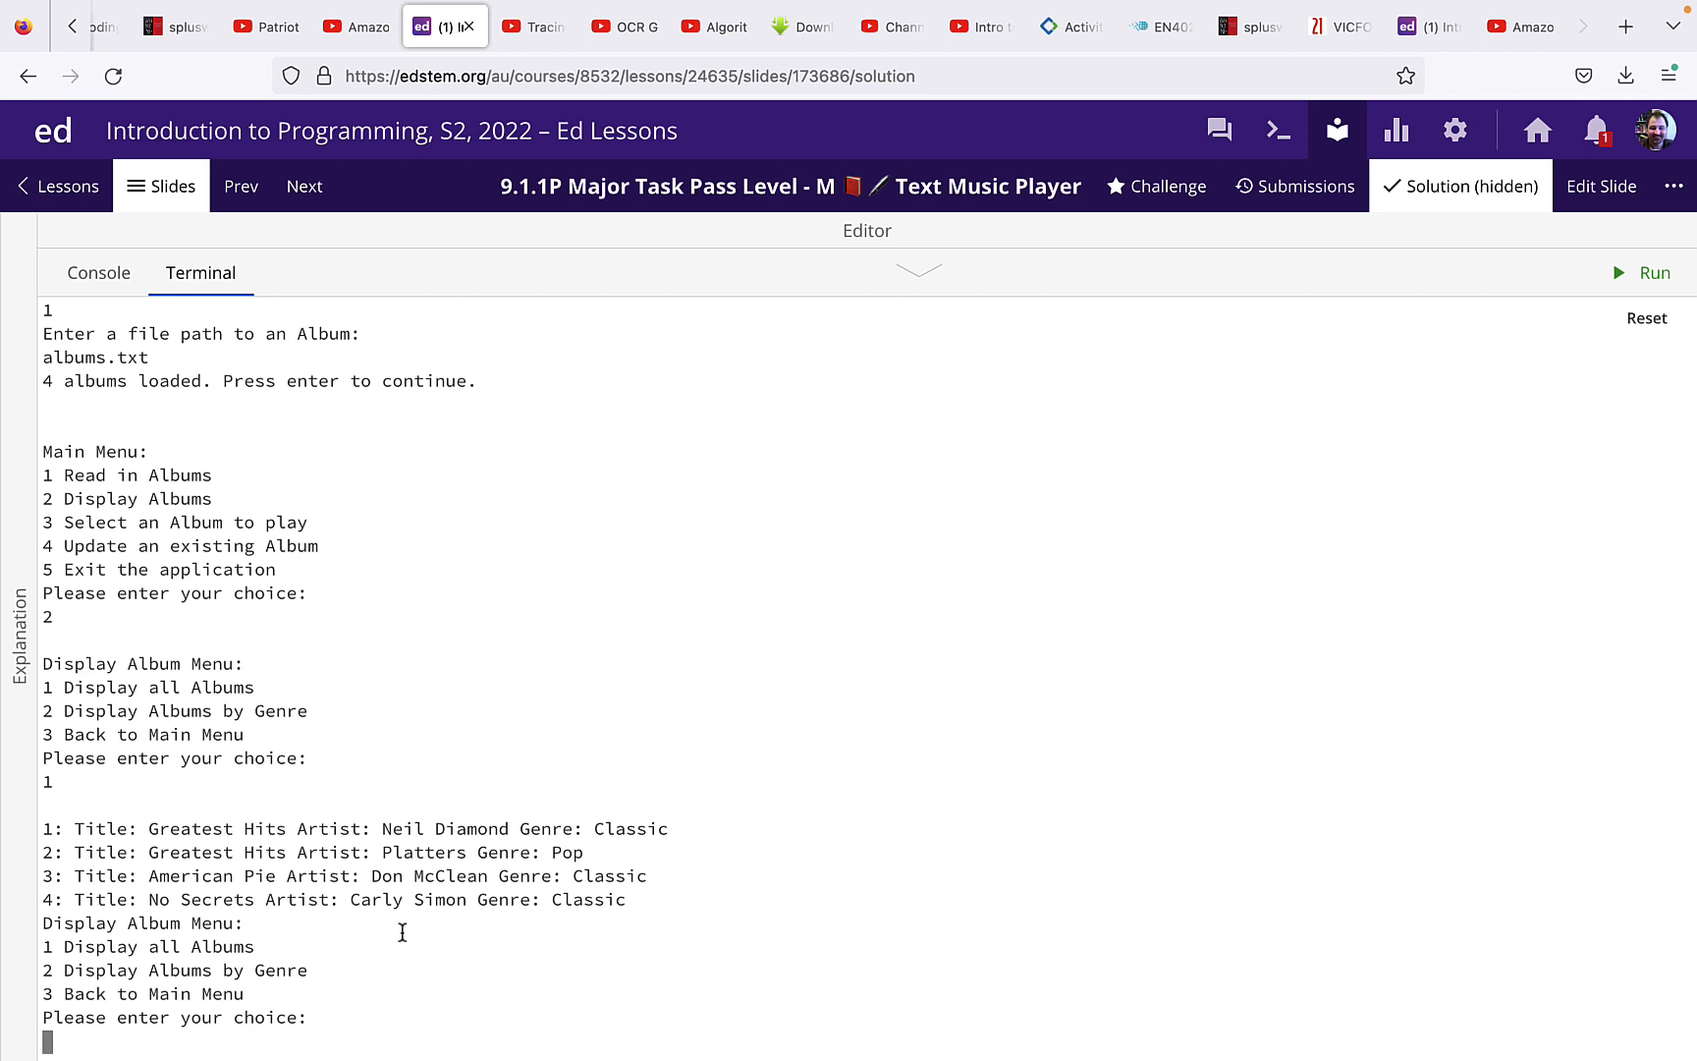
mouse_move(604, 889)
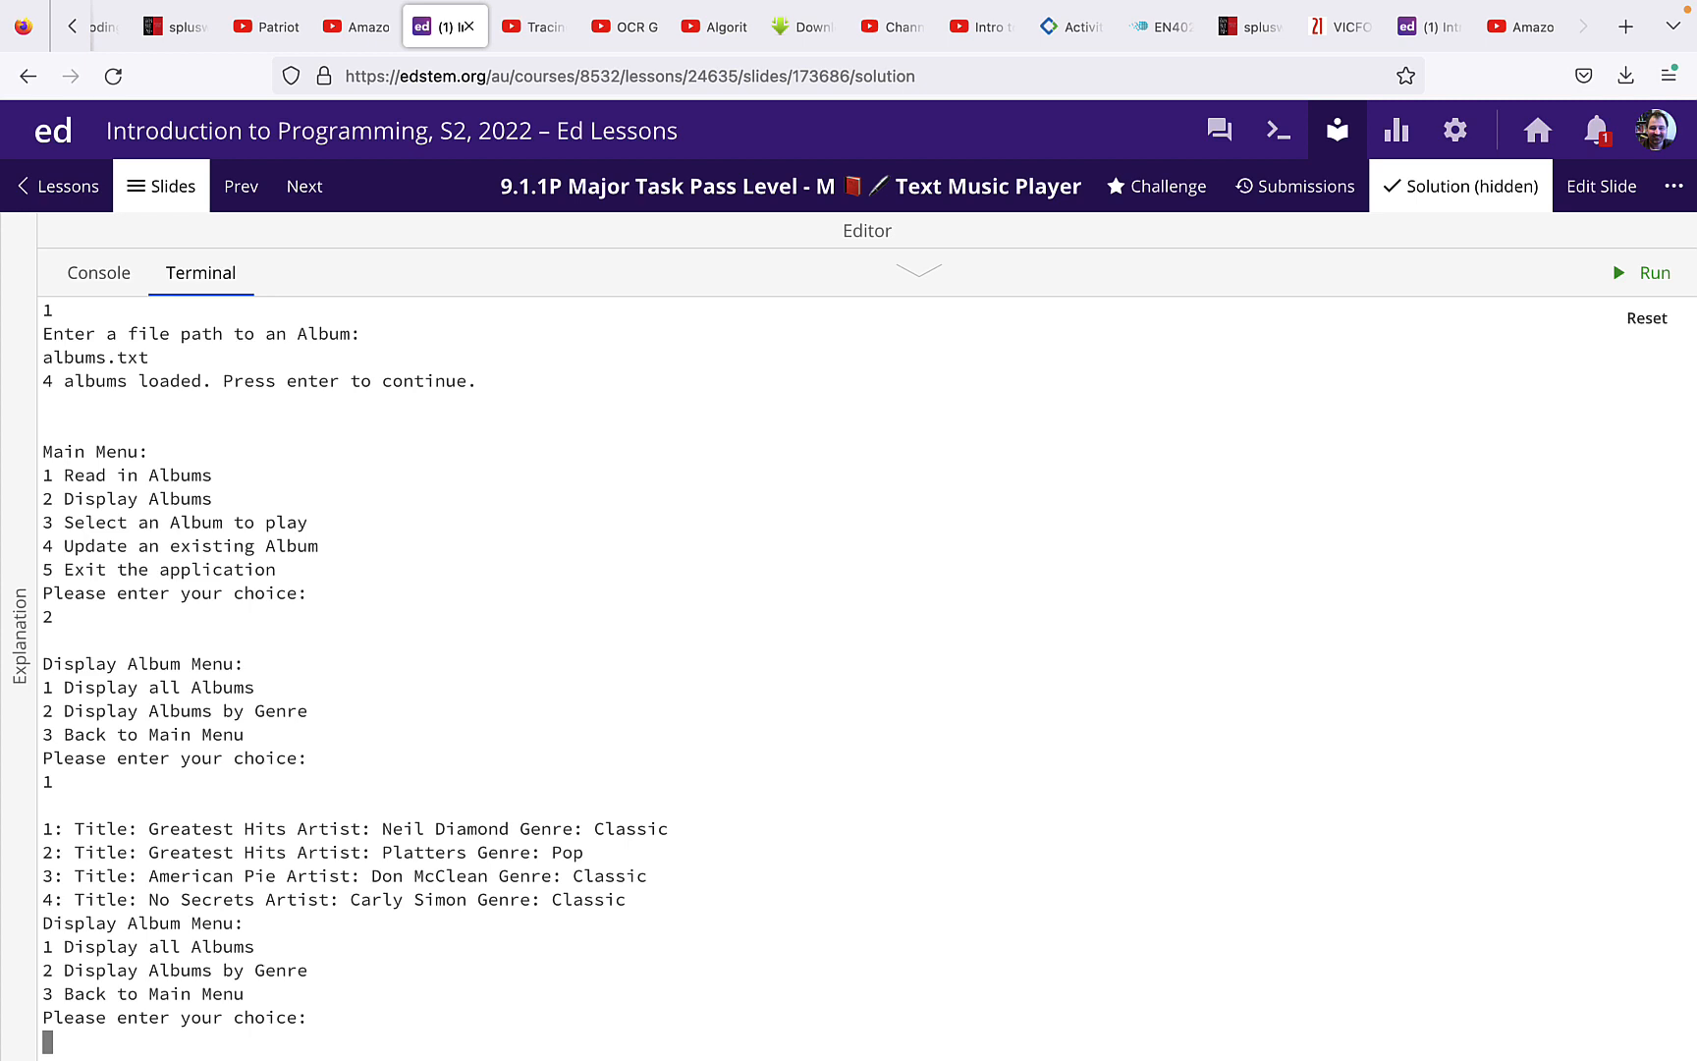
Display the Classic-genre albums (option 2, genre 2), then go back with option 3.
type("2")
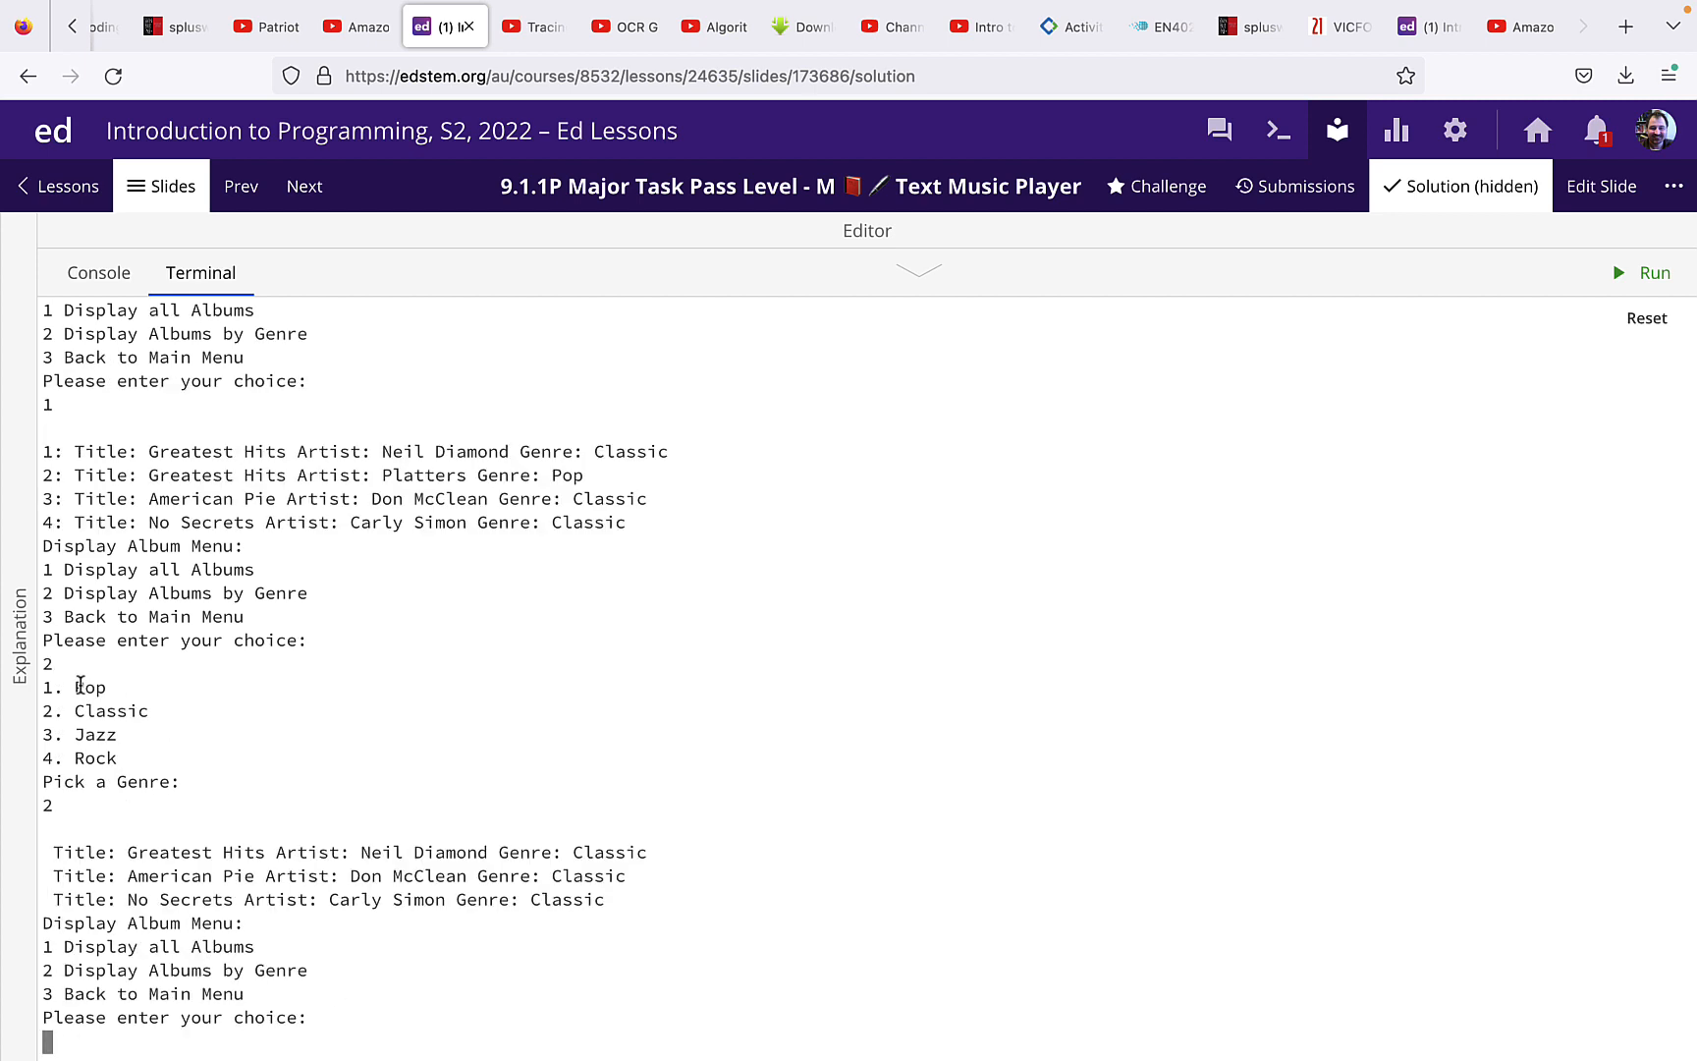
left_click_drag(76, 687, 135, 758)
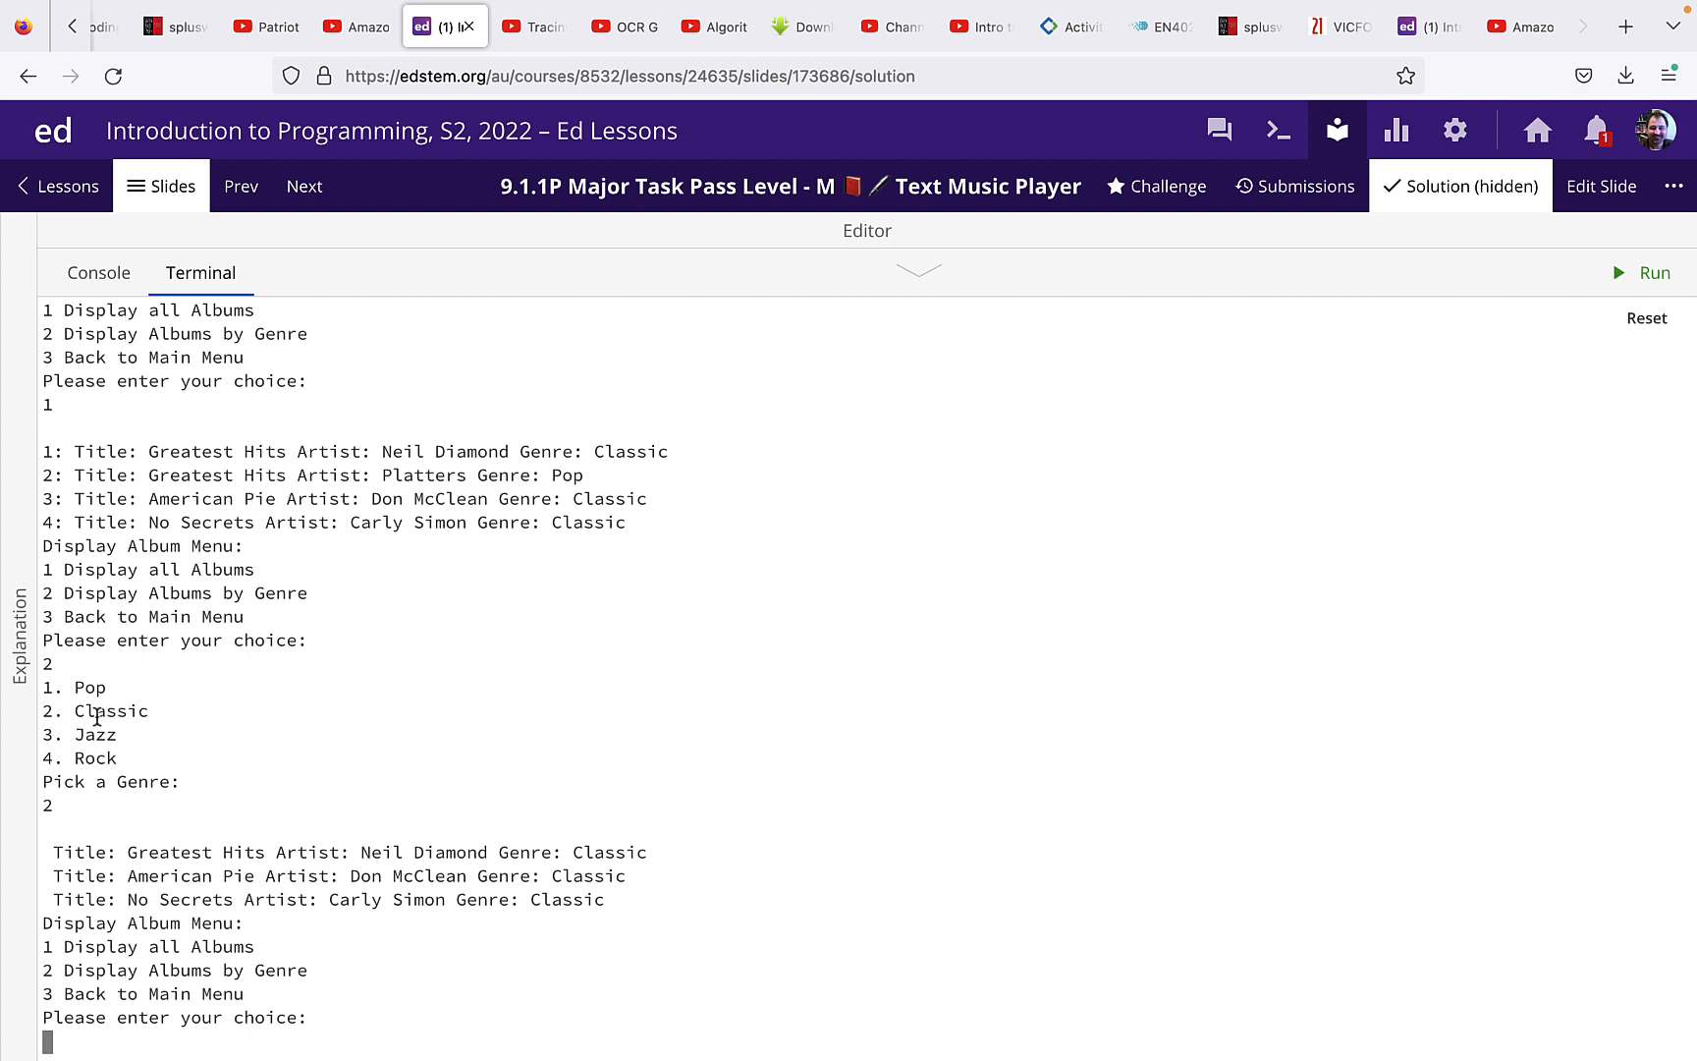
mouse_move(52, 689)
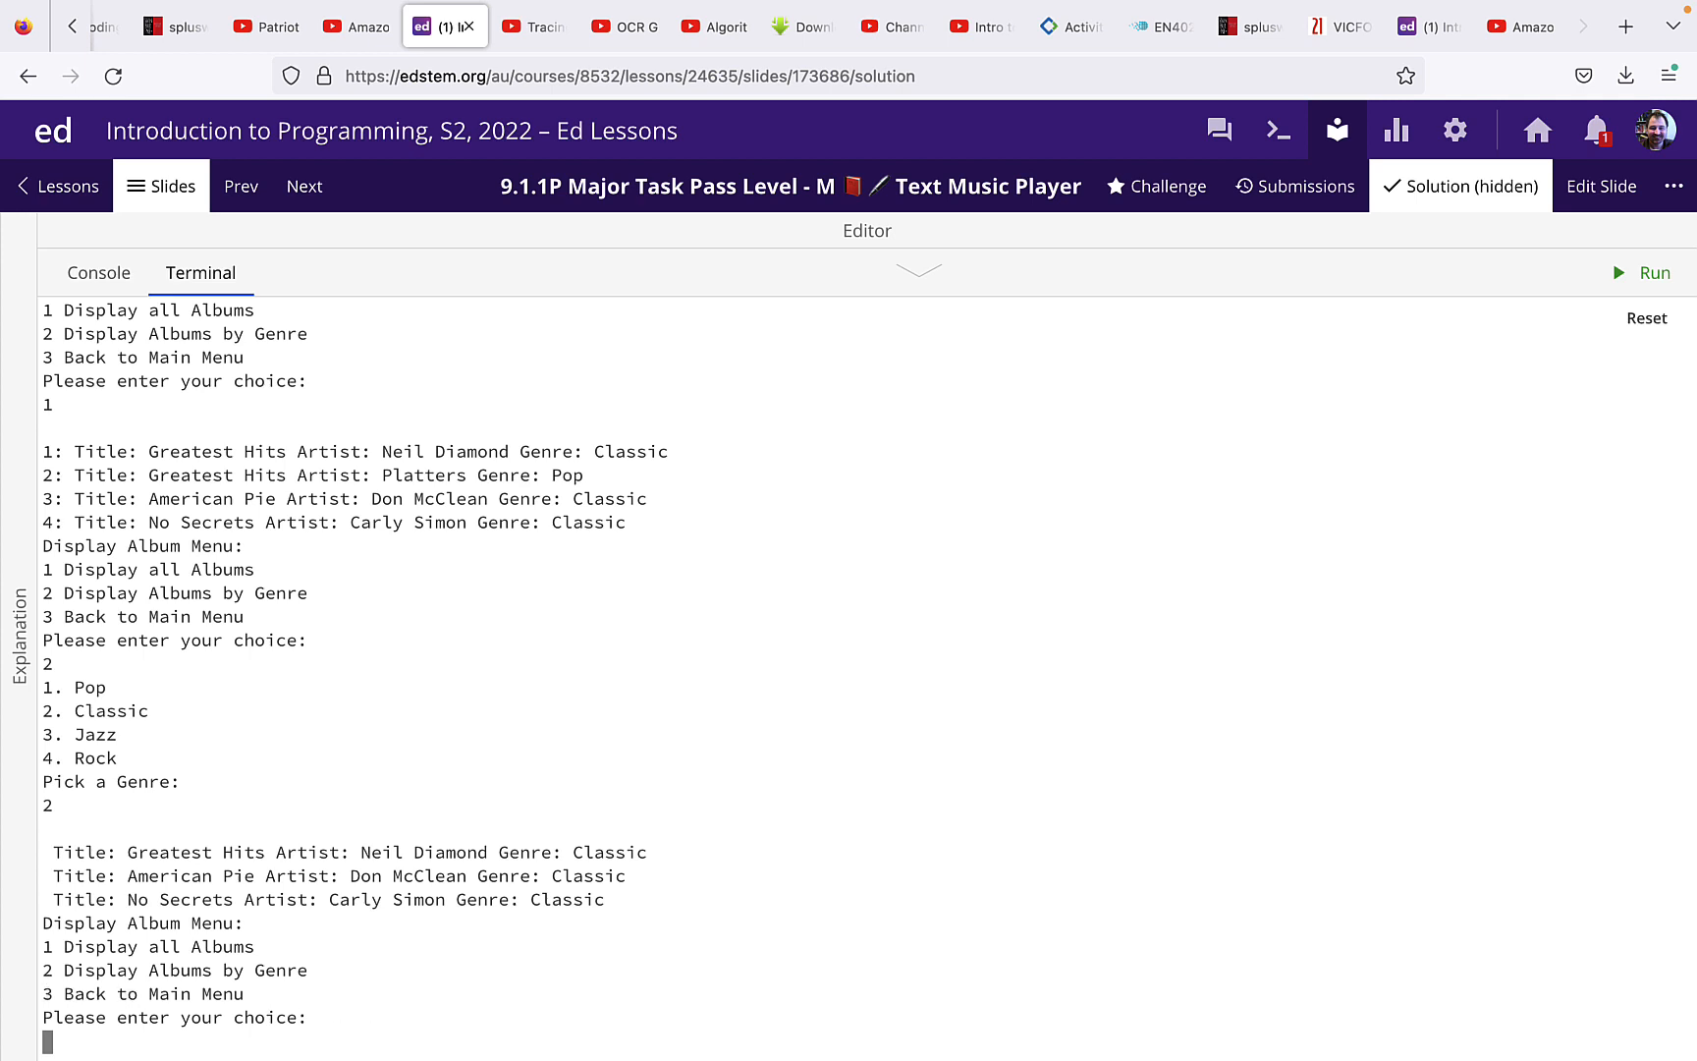
type("3")
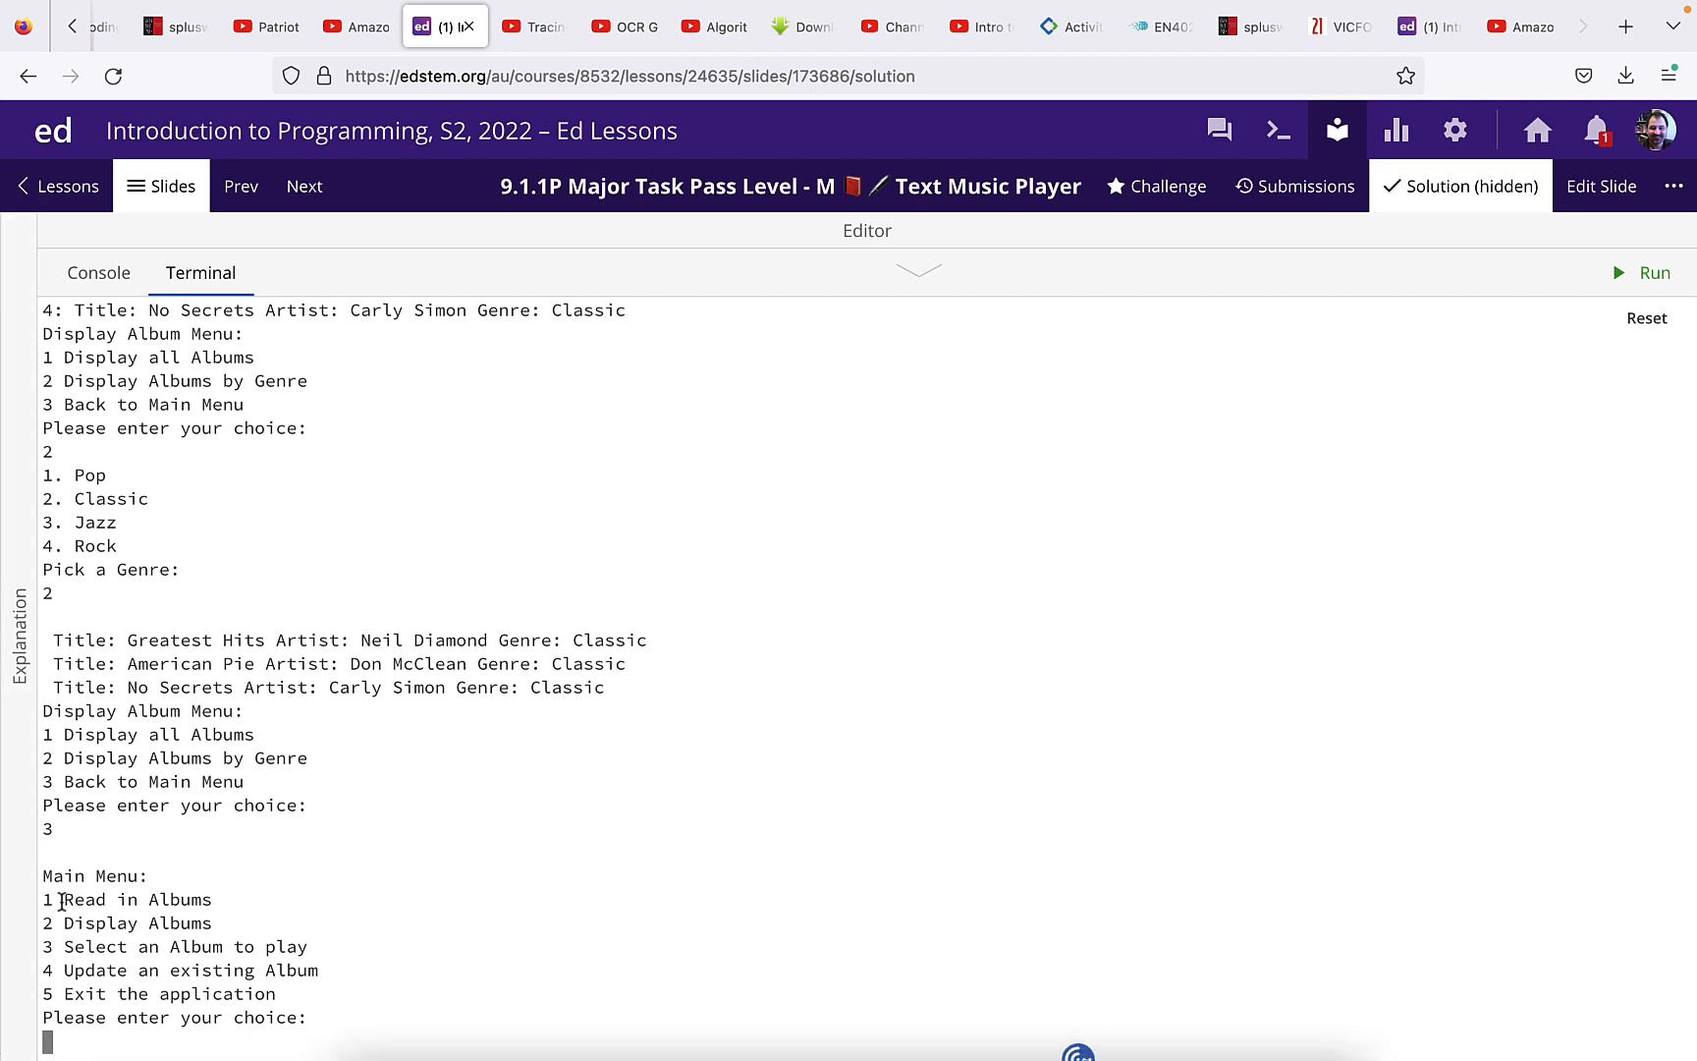
Select album 2 and play track 1, Twilight Time.
double_click(100, 923)
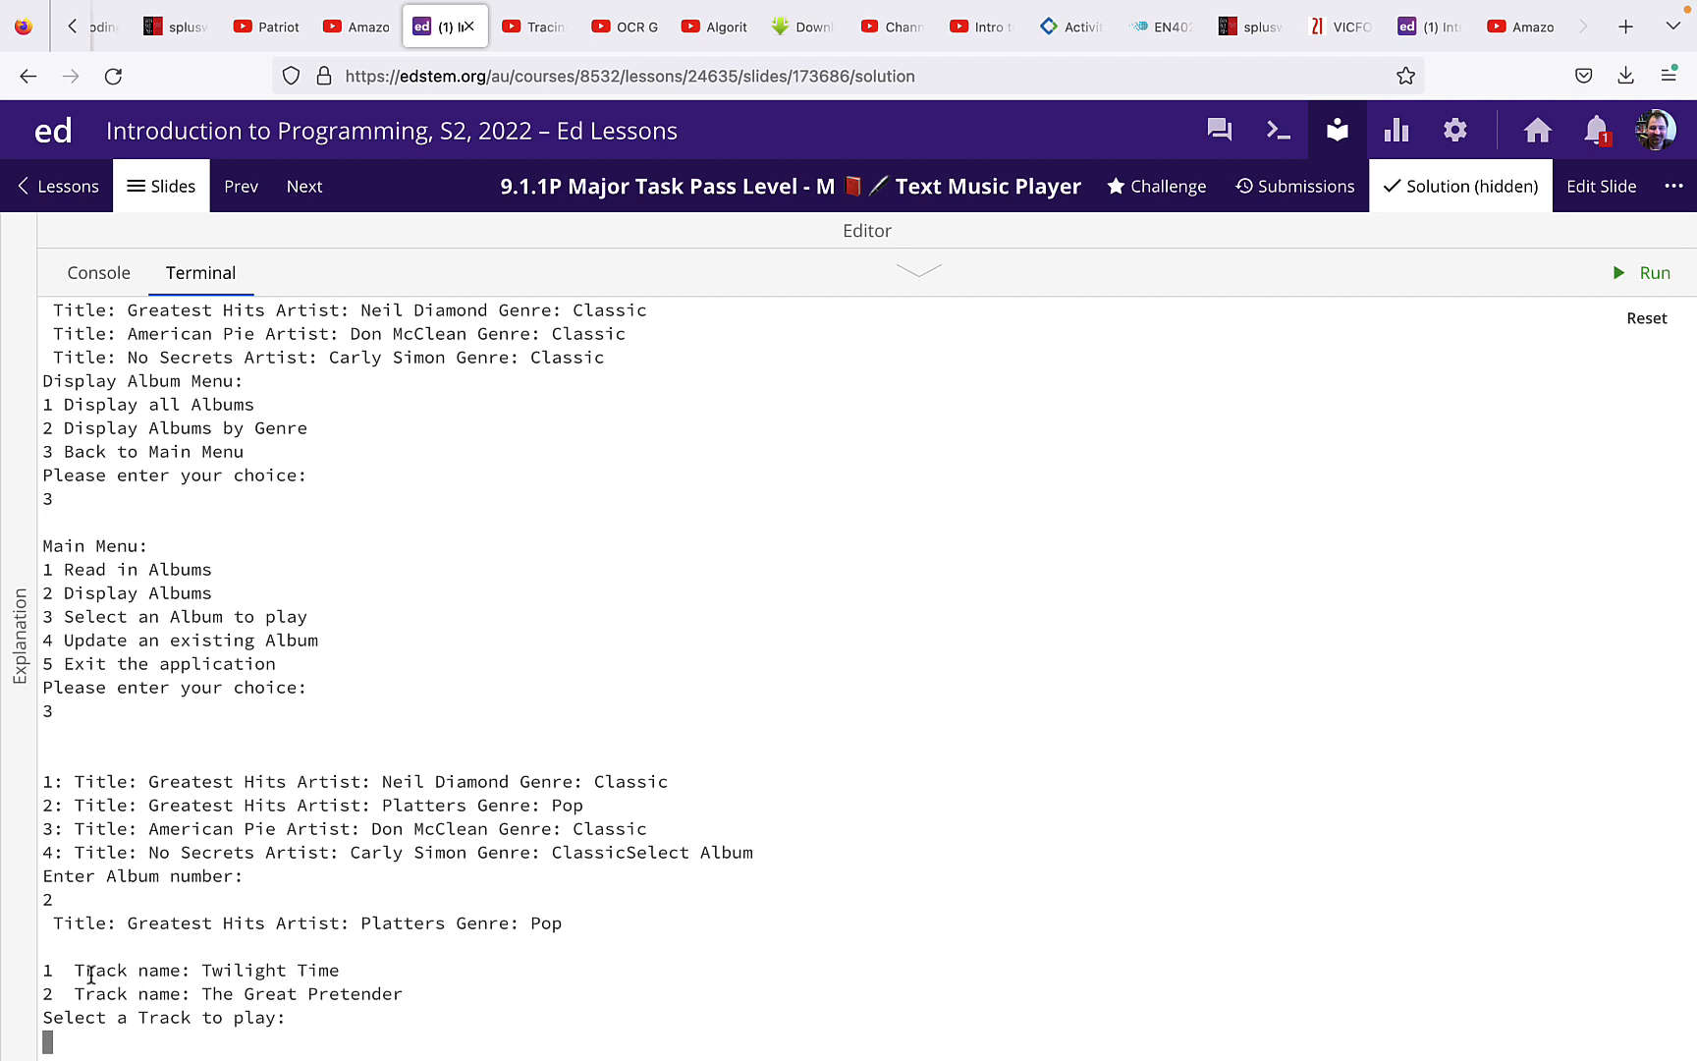
type("1")
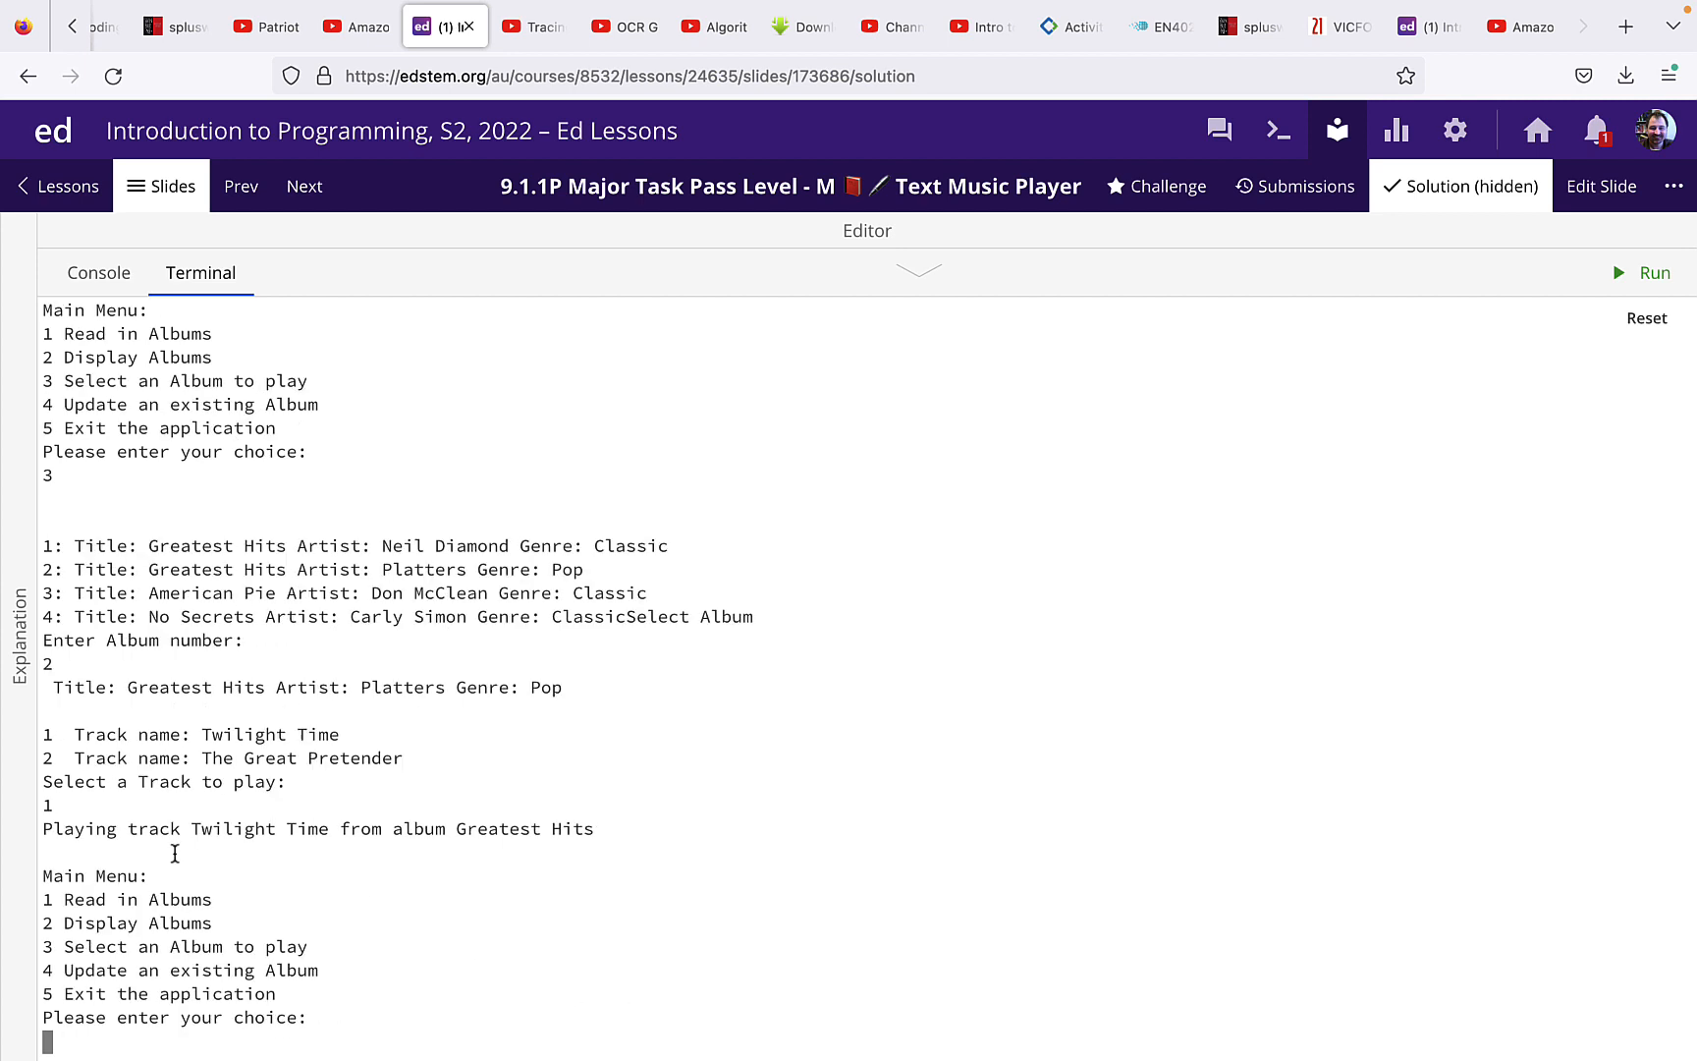
mouse_move(401, 834)
type("4")
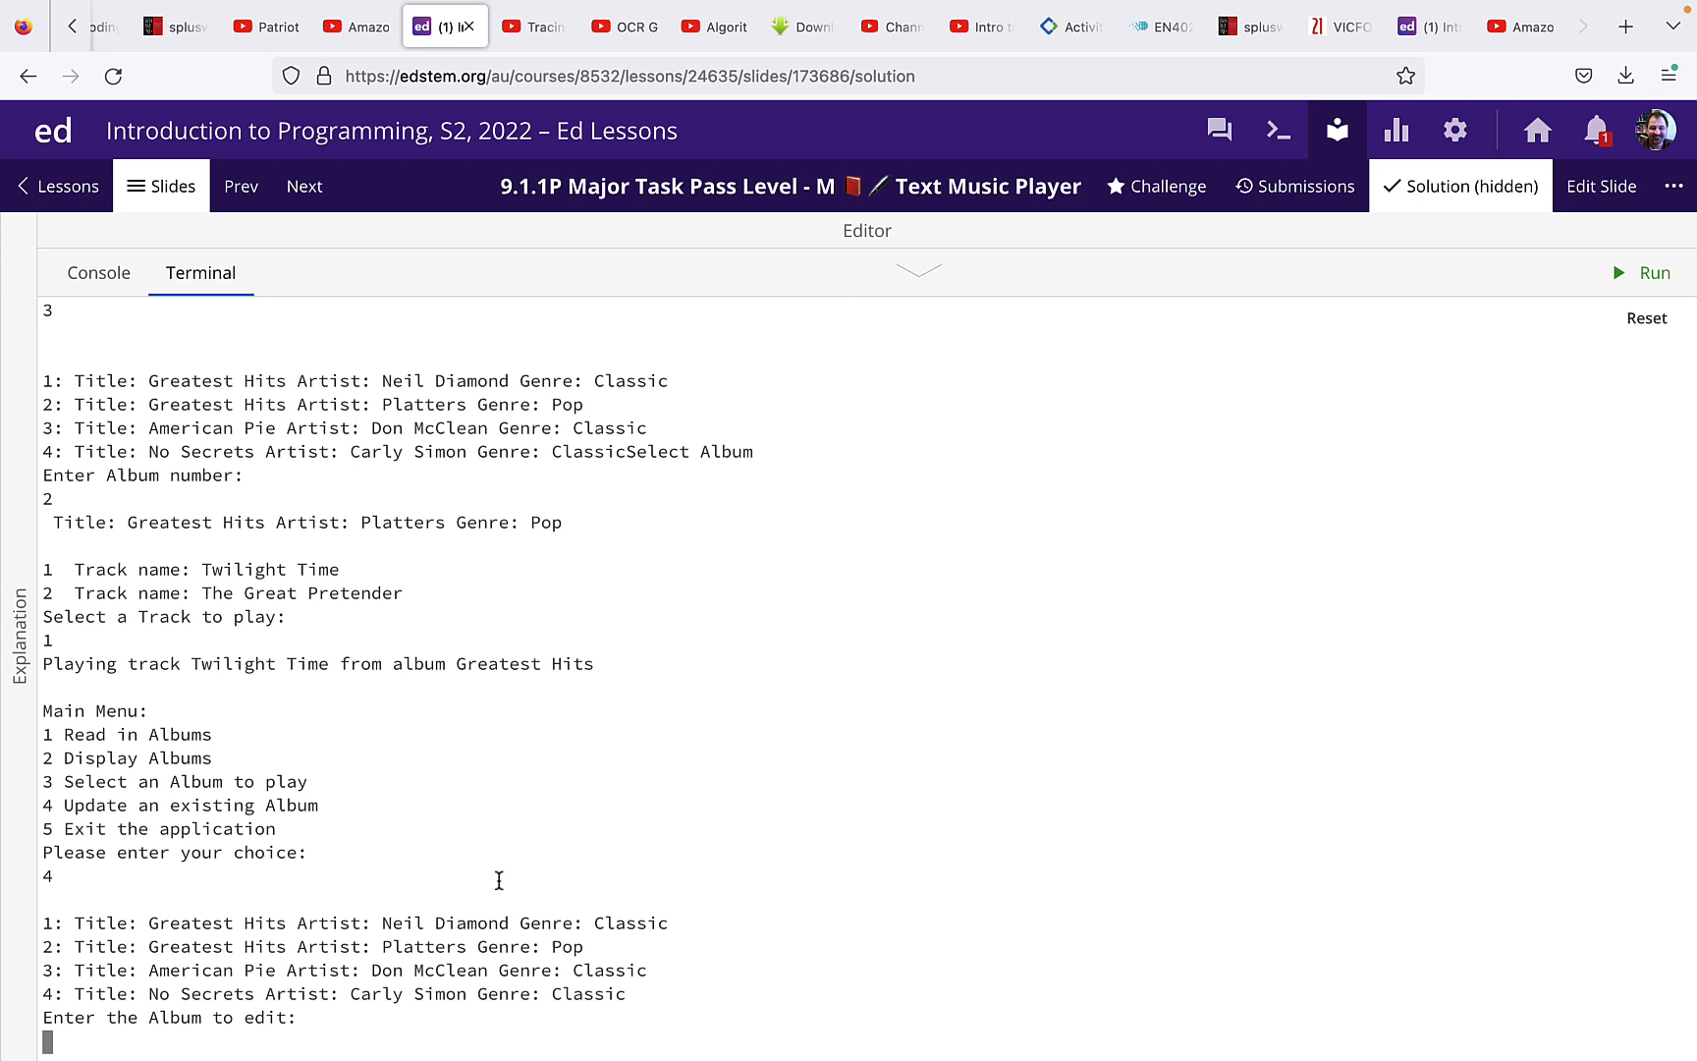
mouse_move(543, 839)
type("1")
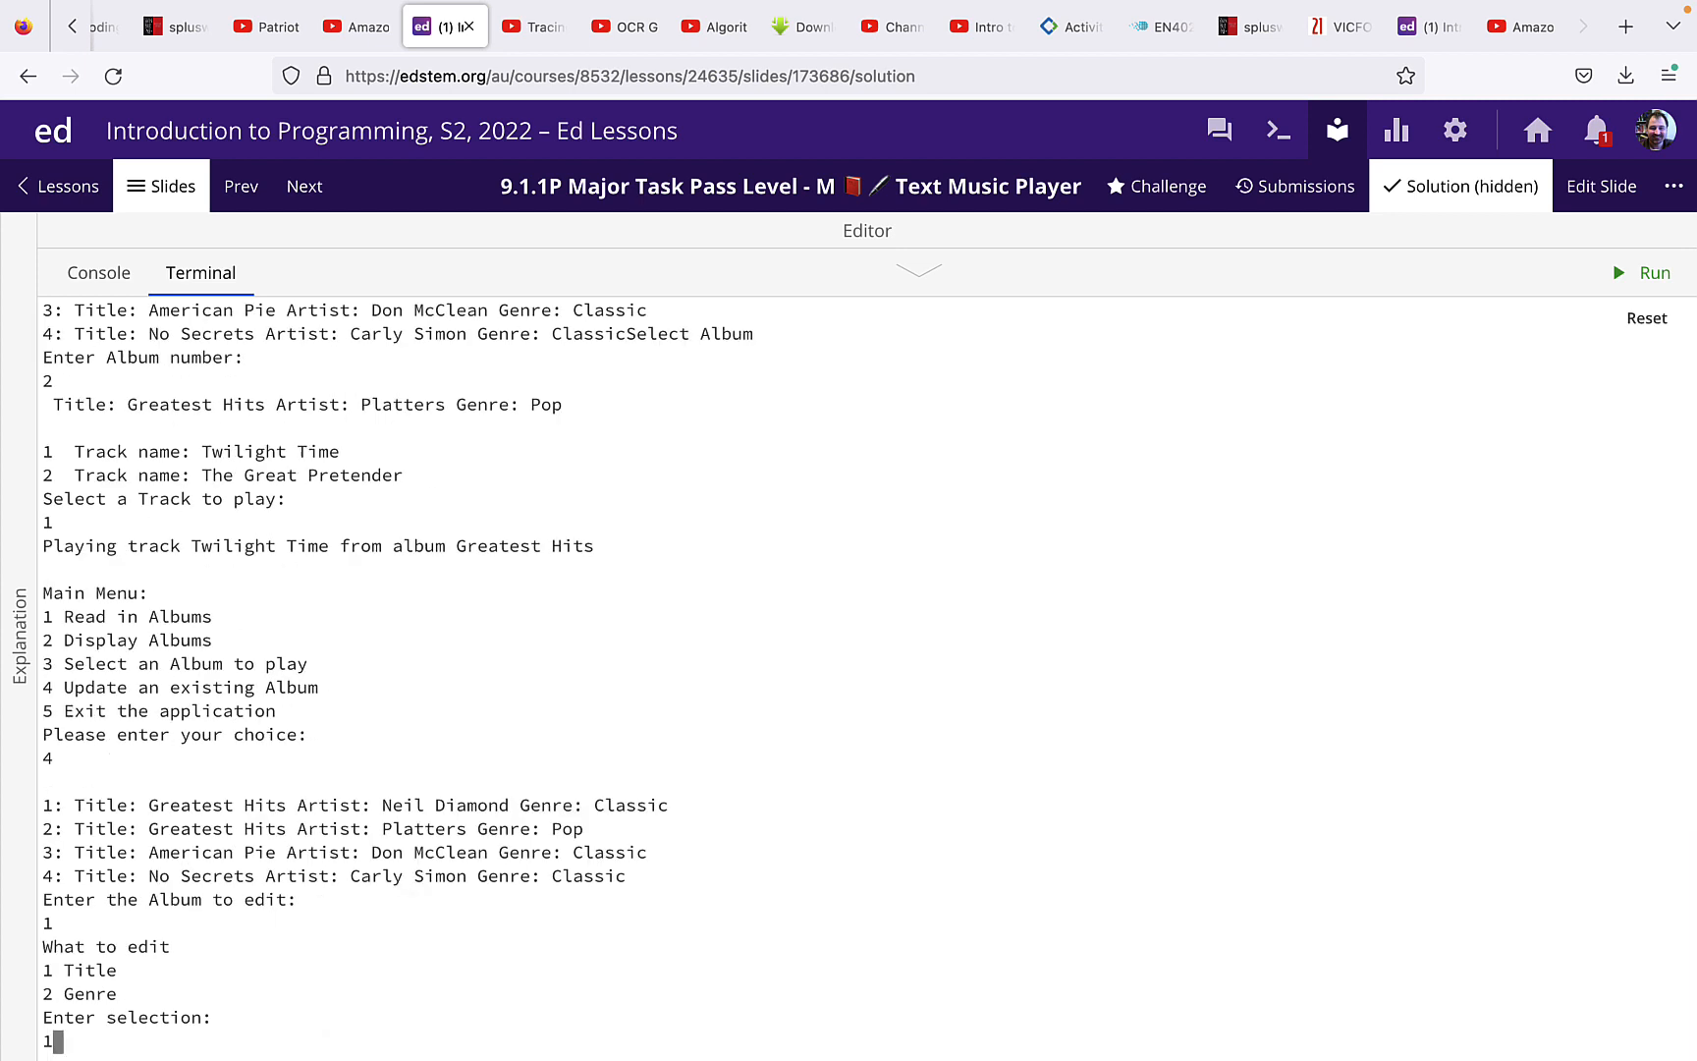
Enter 'NEW TITLE' as album 1's new title.
type("NEW TITLE")
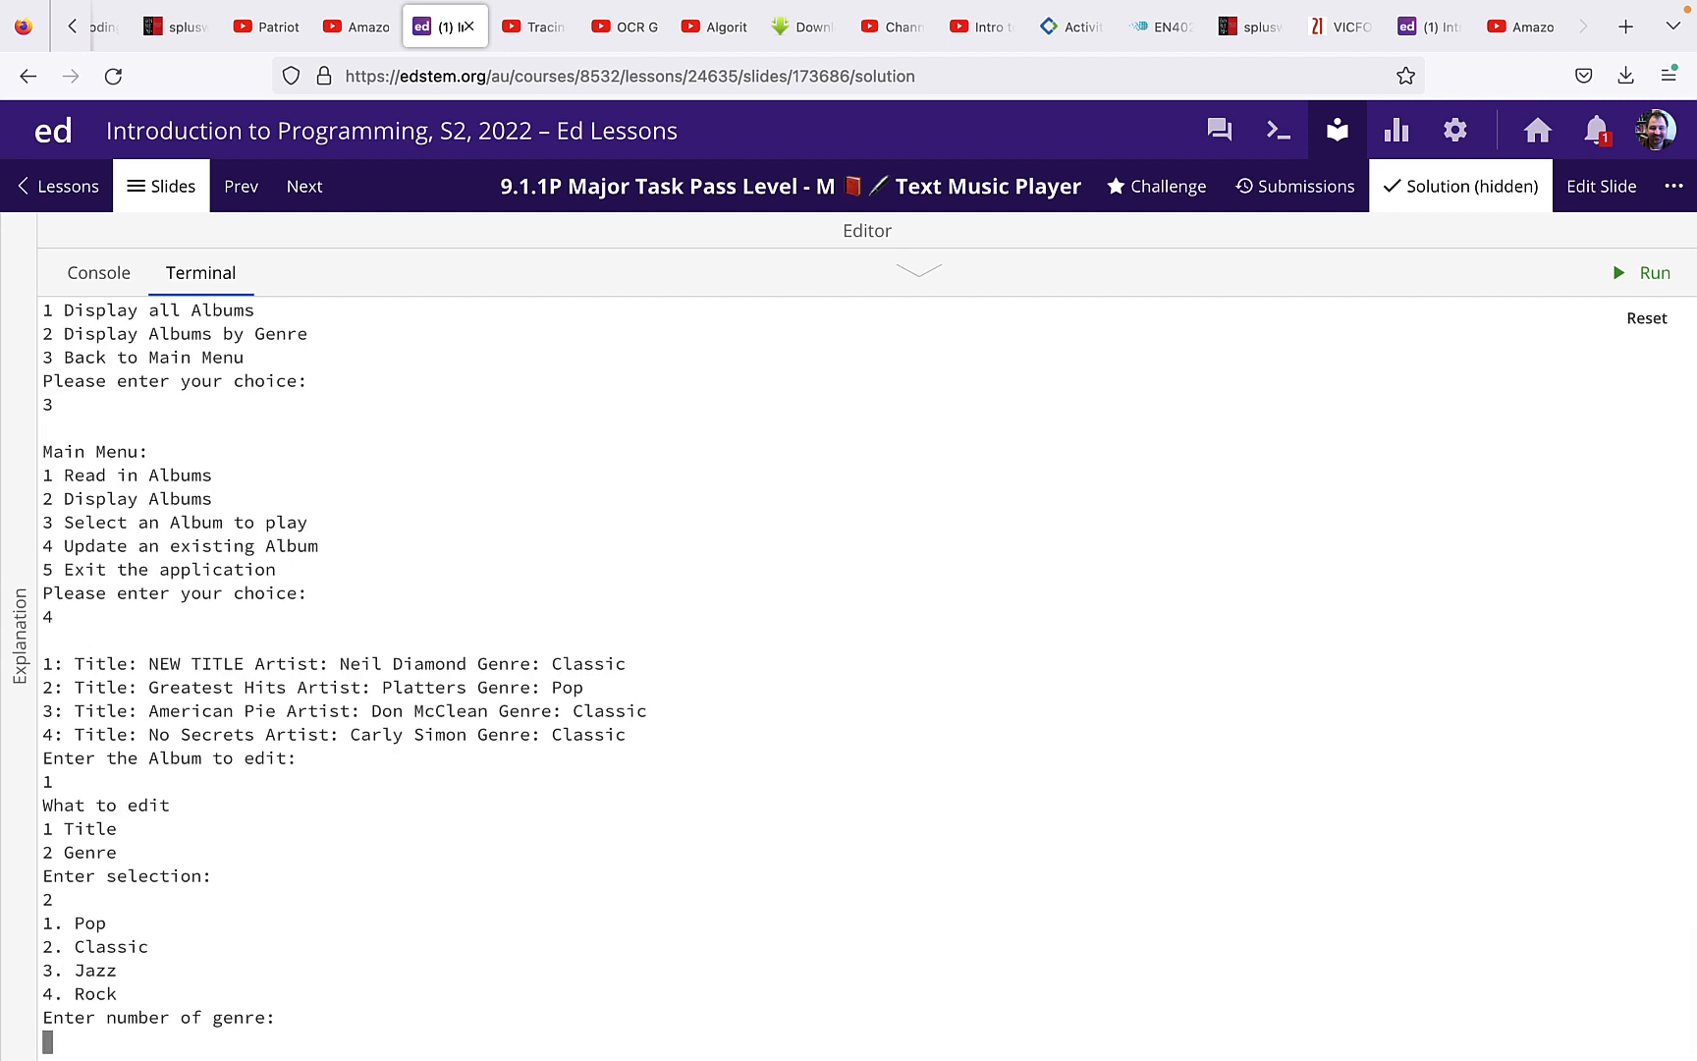
Set album 1's genre to Jazz (option 3) and list all albums to confirm.
type("3")
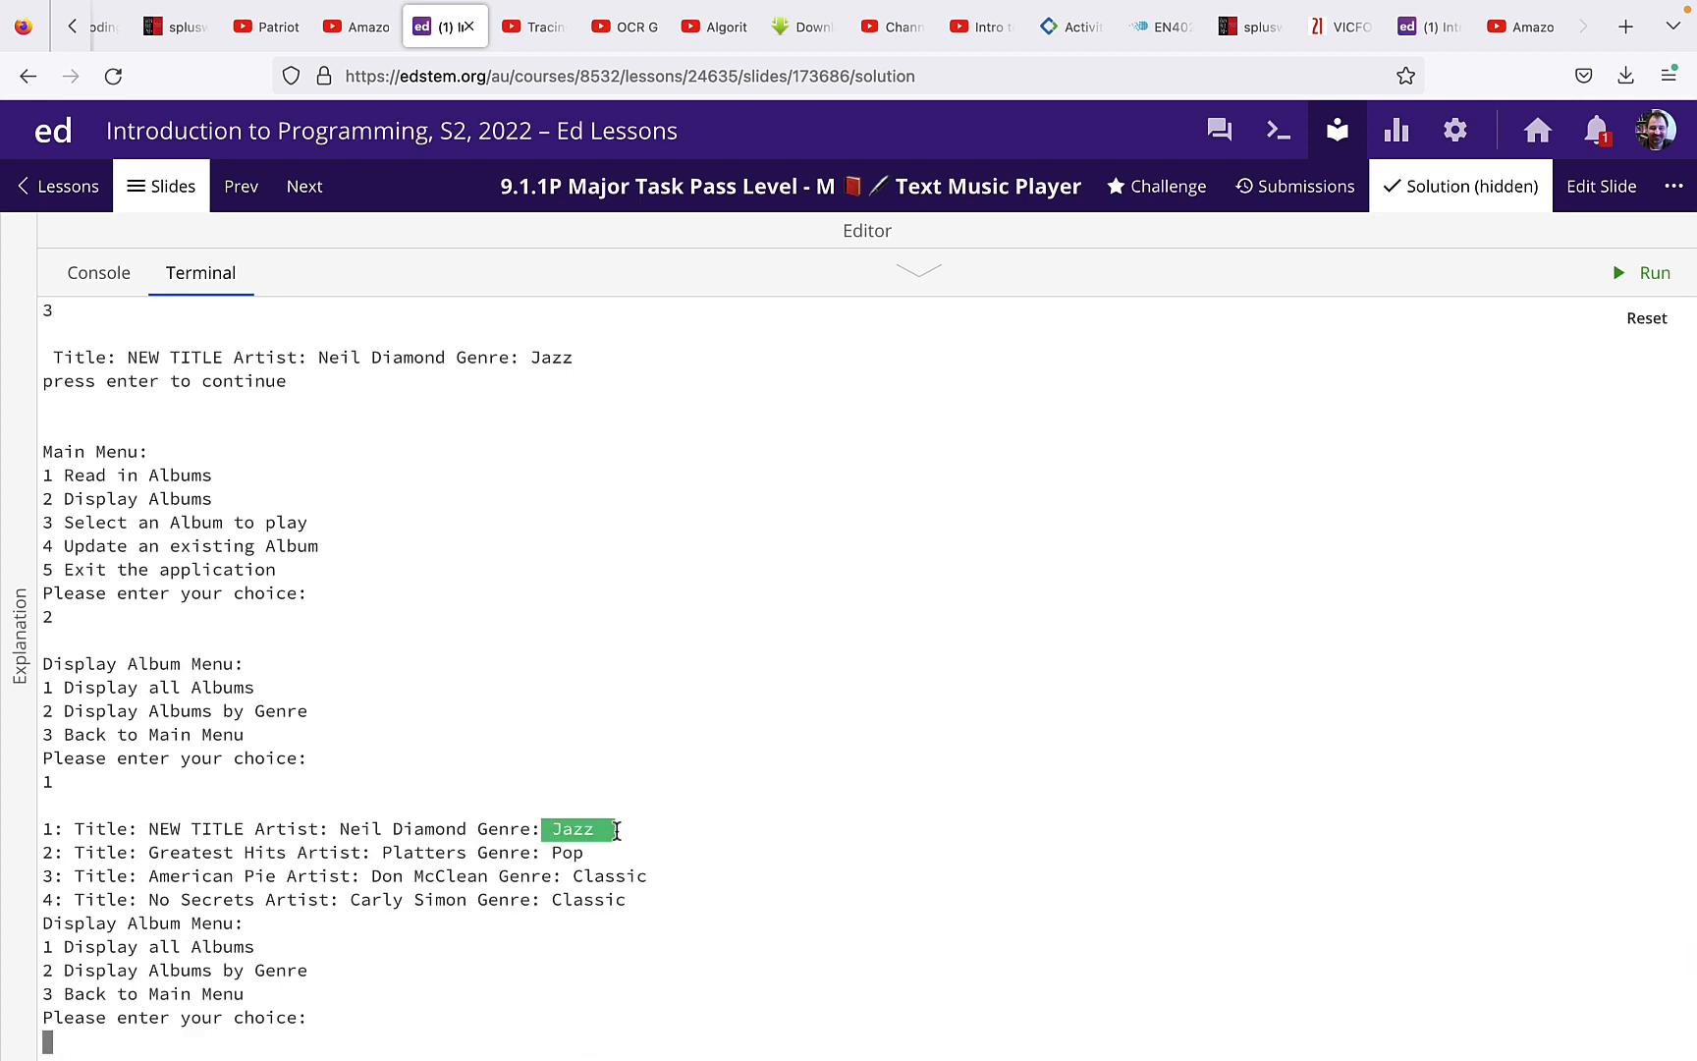
type("3")
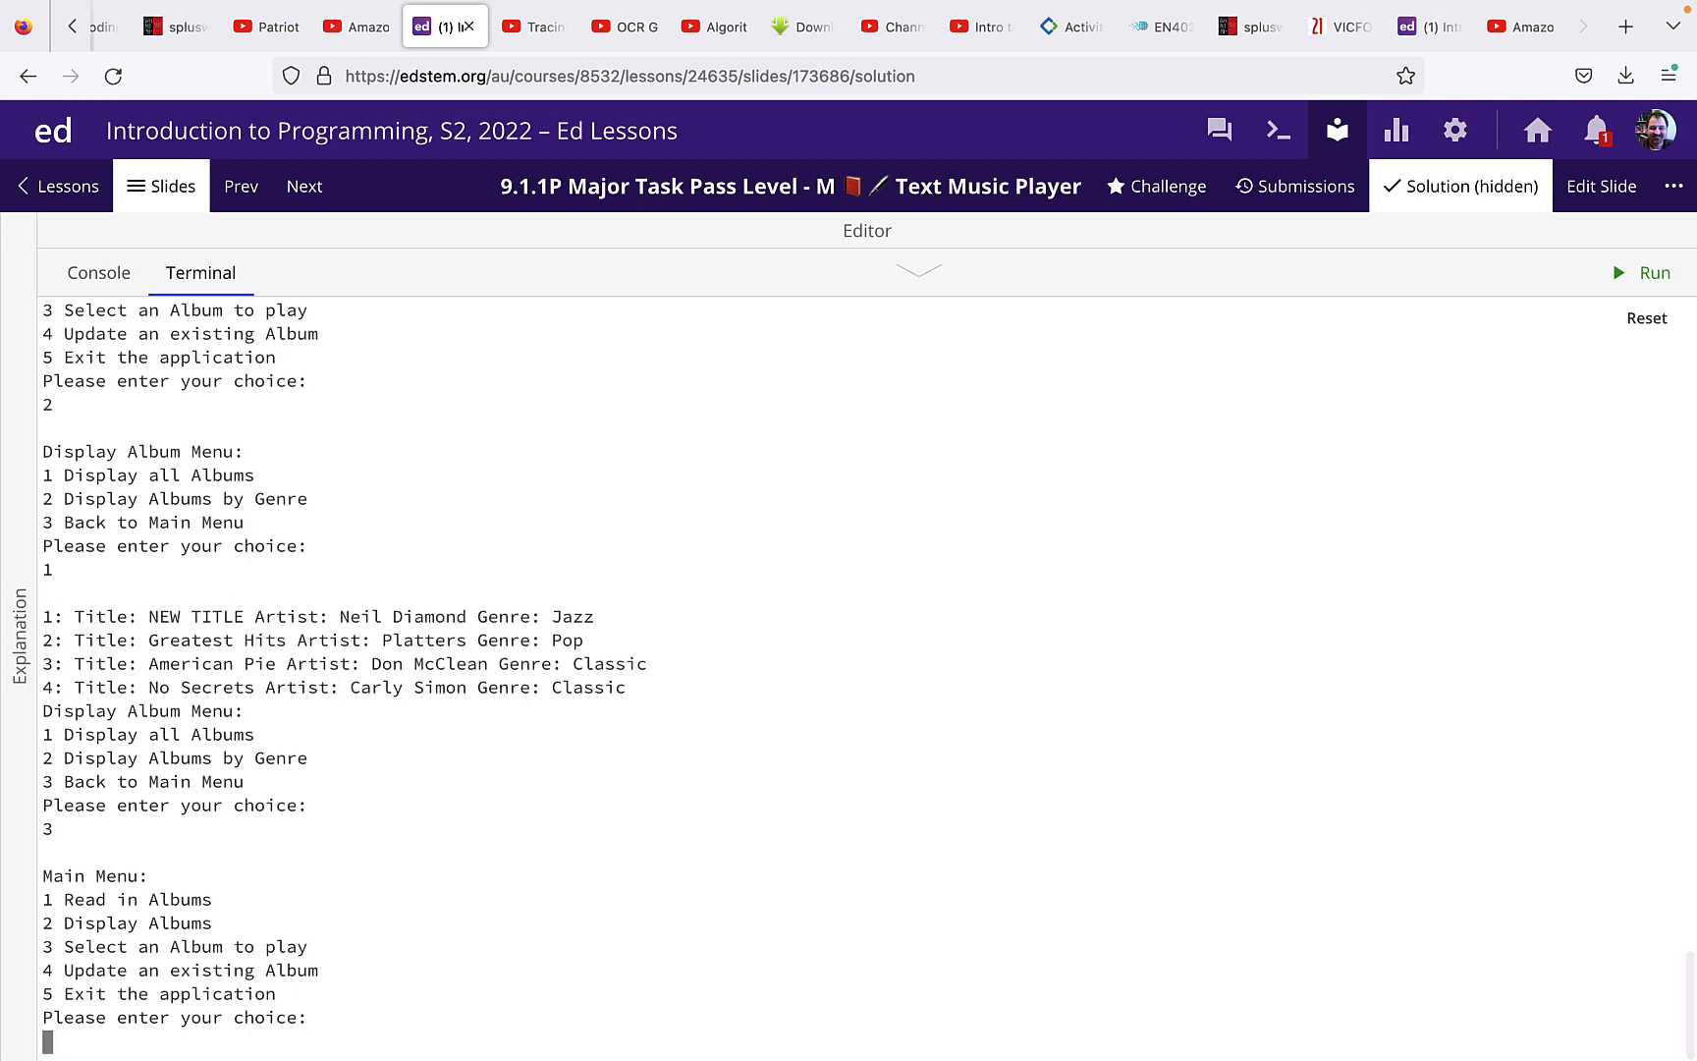
Choose option 5 at the main menu to quit the player.
type("5")
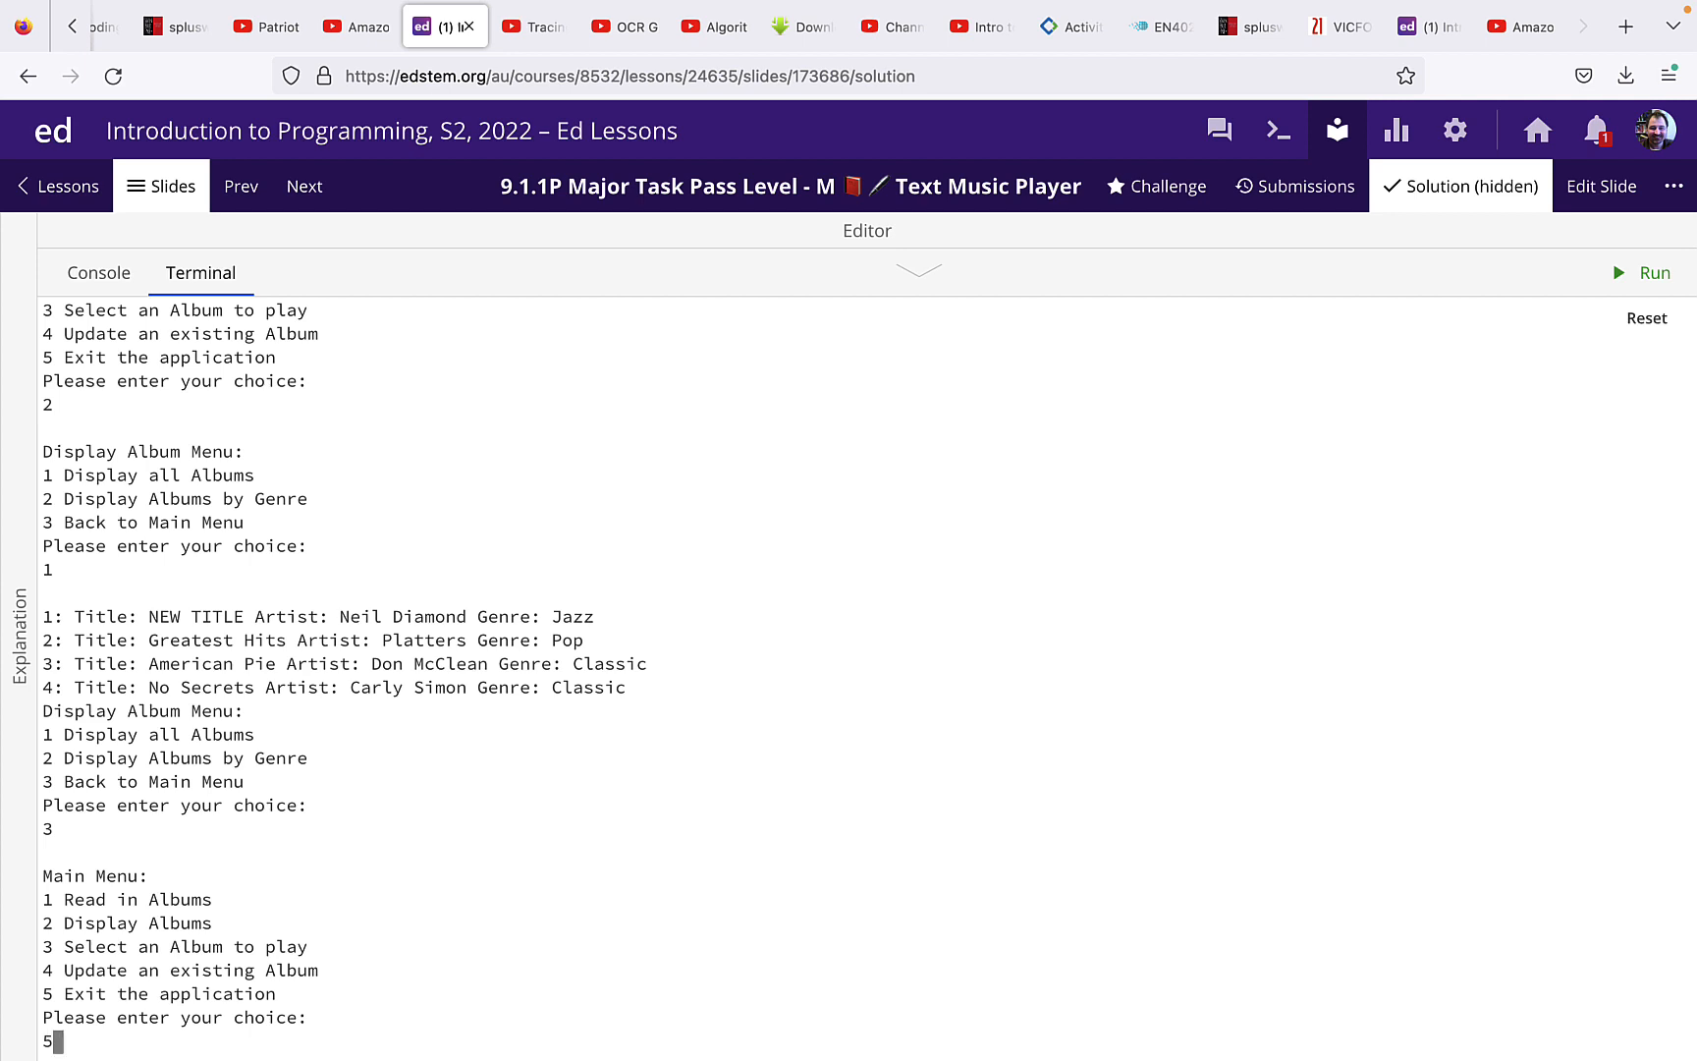